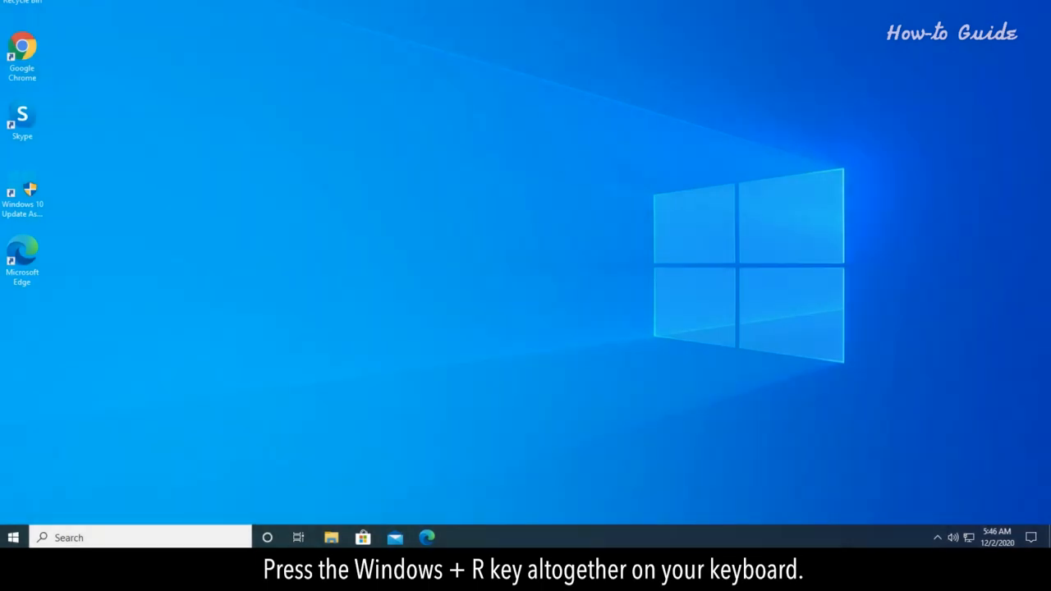
# - Open the Run box and begin typing the devmgmt.msc command
pyautogui.press('Win+r')
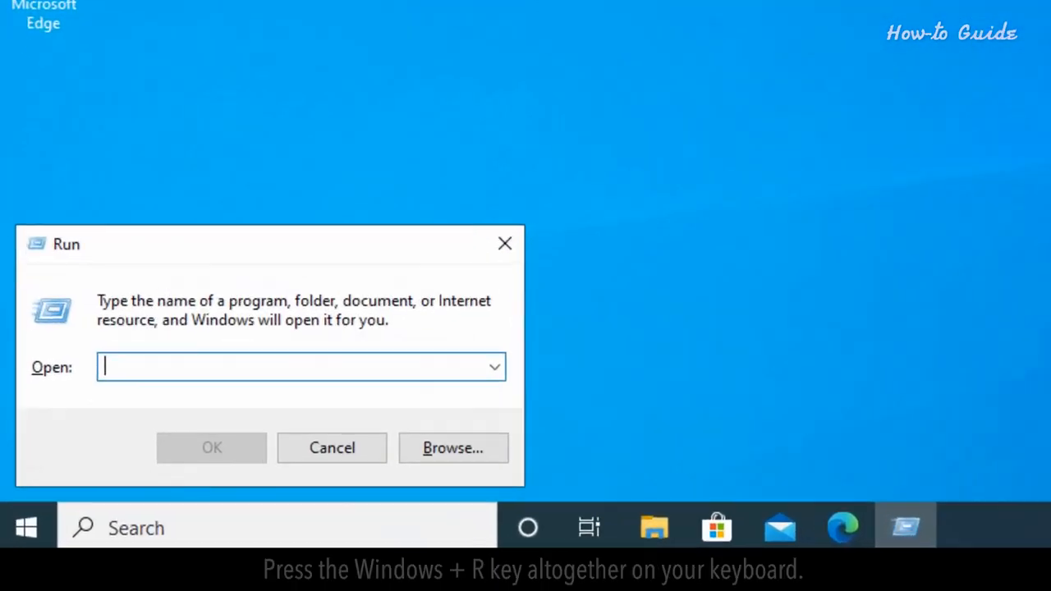
pyautogui.write('devmg')
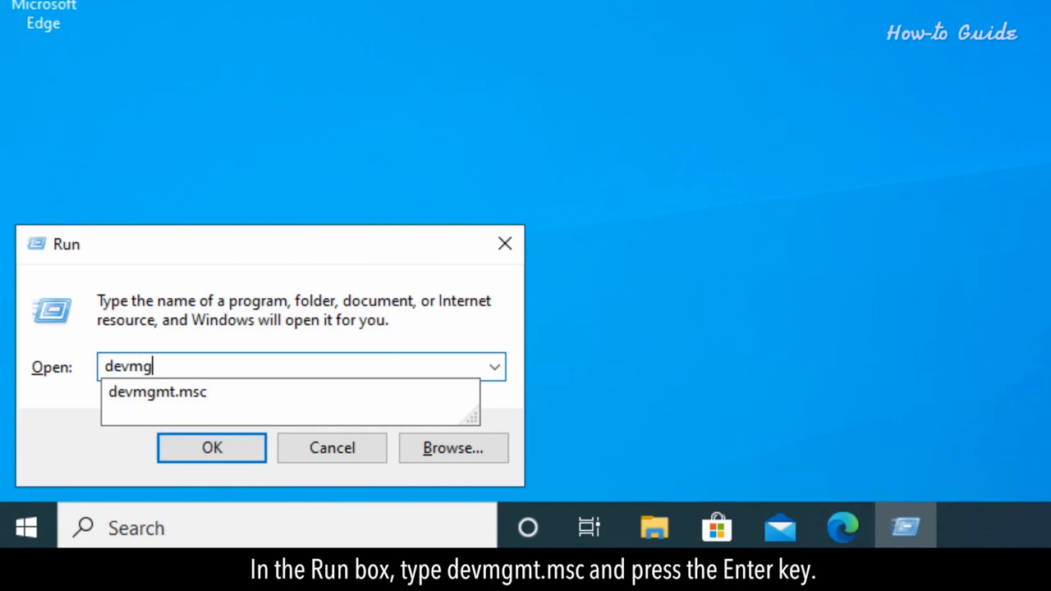
# - Launch Device Manager, expand Mice and other pointing devices, and select Microsoft PS/2 Mouse
pyautogui.press('Enter')
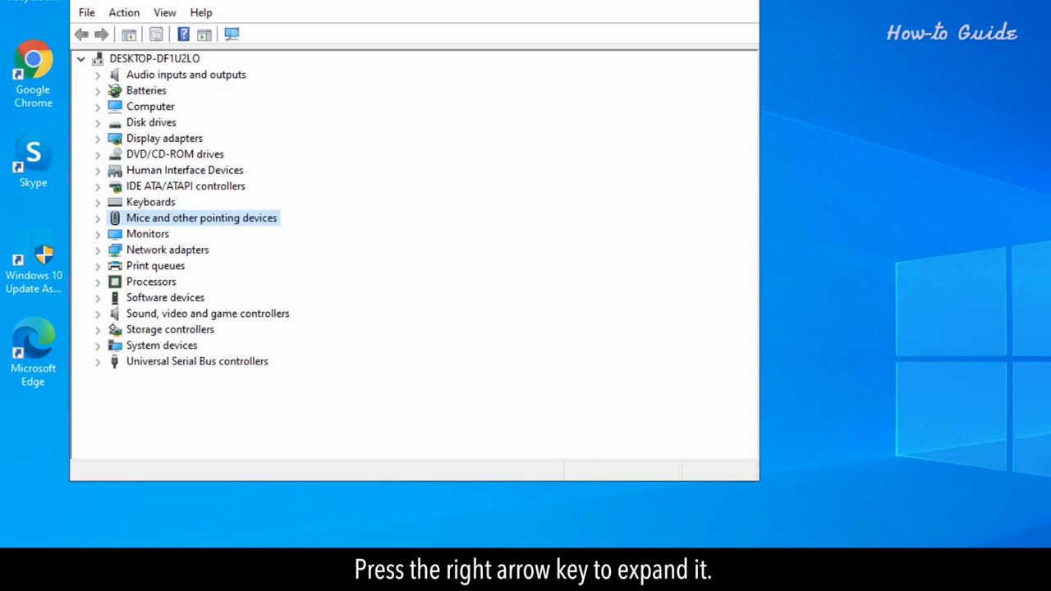
pyautogui.press('Right')
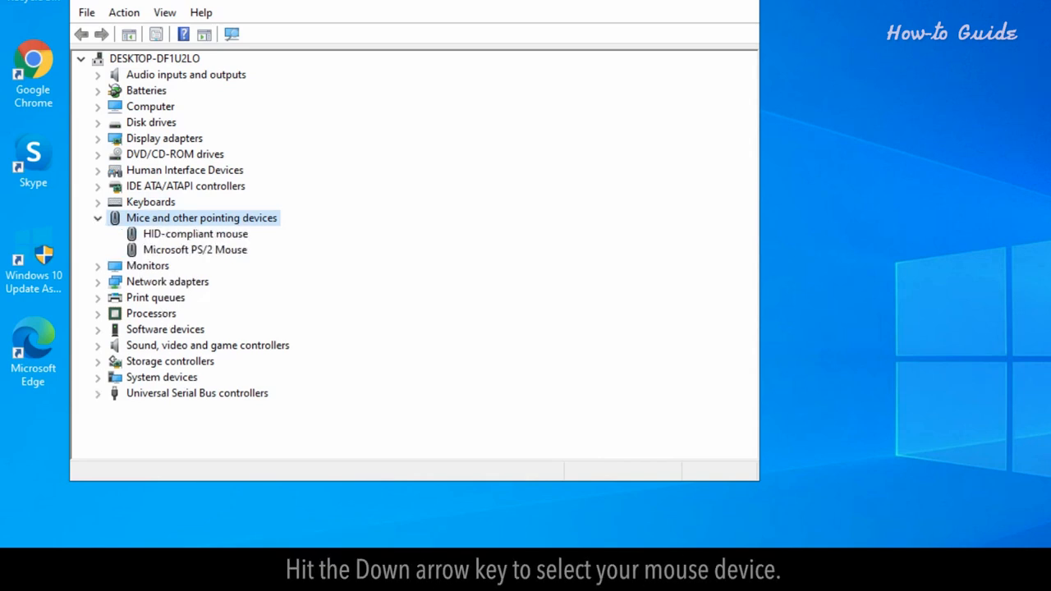
pyautogui.press('Down')
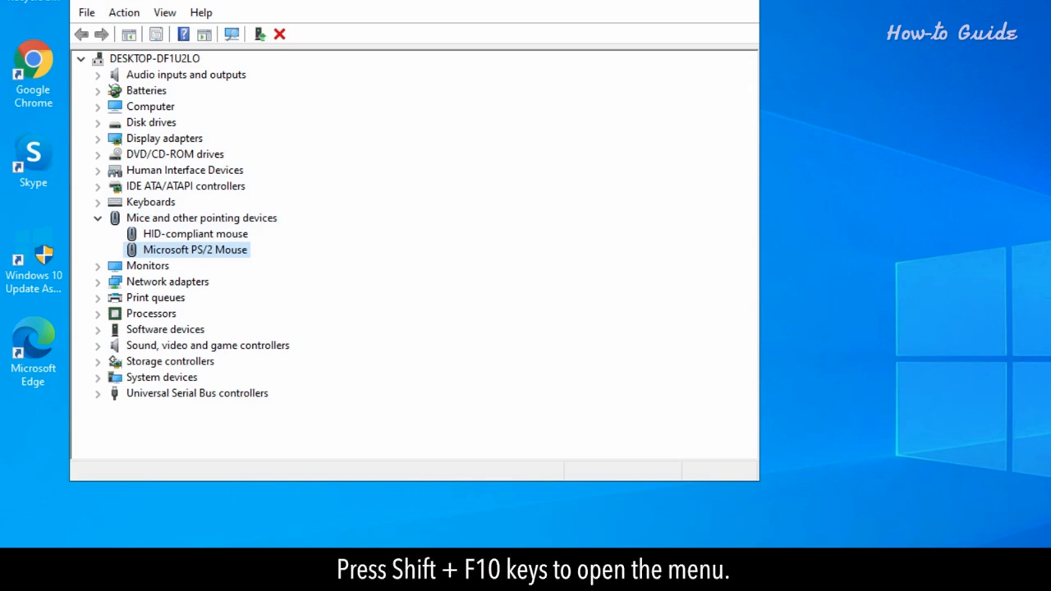
# - Choose Update driver from the Microsoft PS/2 Mouse context menu
pyautogui.press('shift+f10')
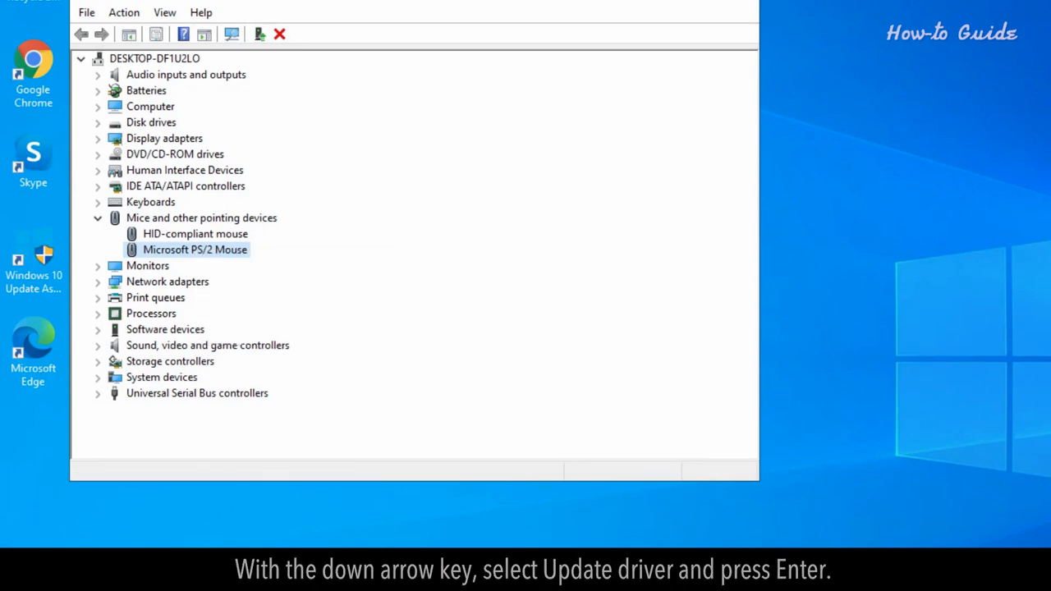
pyautogui.press('Enter')
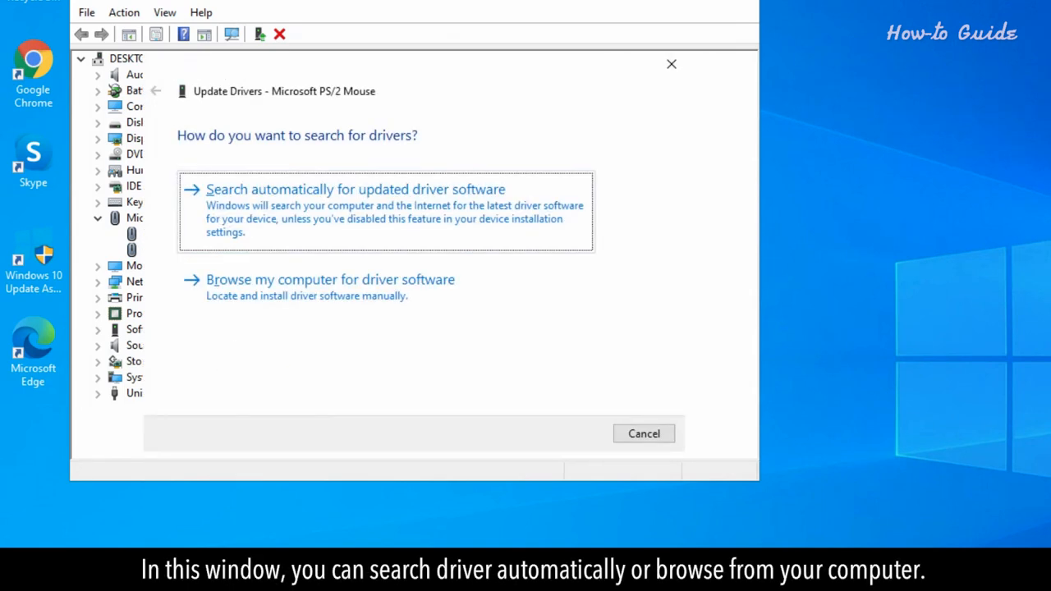
pyautogui.moveTo(330, 288)
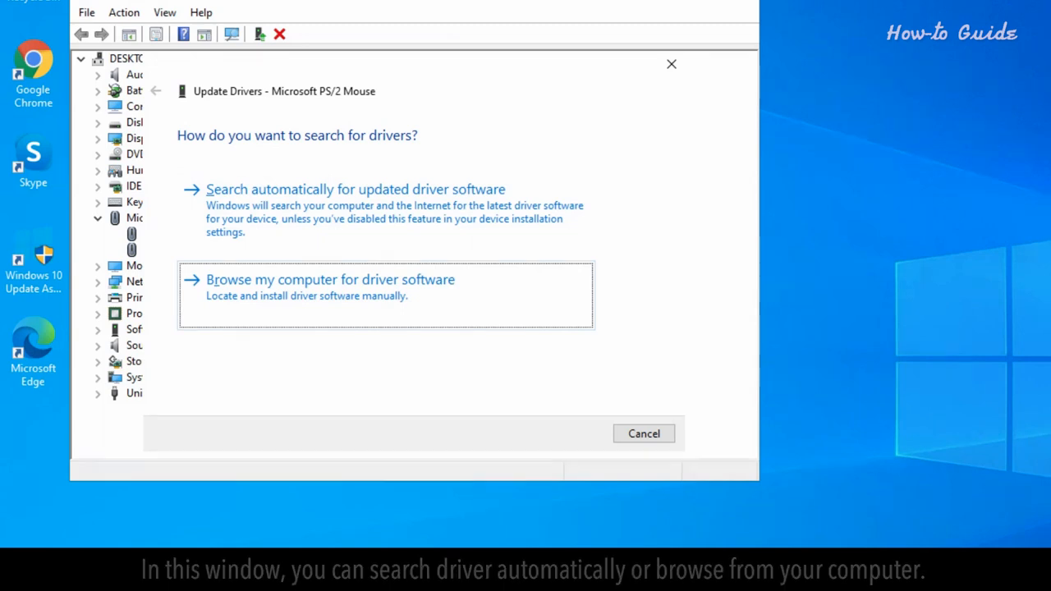
# - Search automatically for a driver, dismiss the 'best driver installed' result, and close Device Manager
pyautogui.click(356, 188)
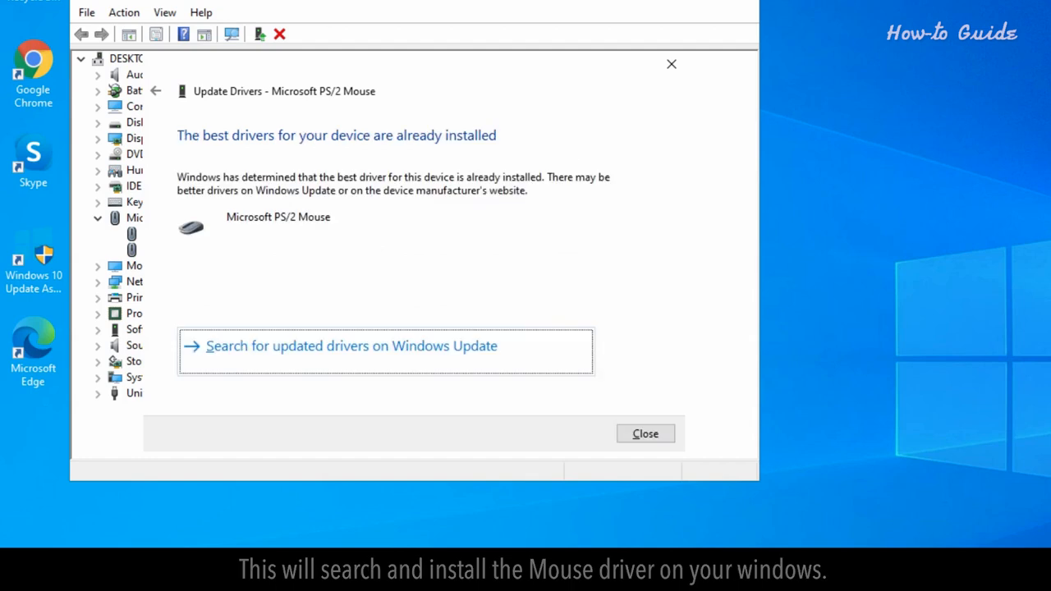
pyautogui.moveTo(789, 215)
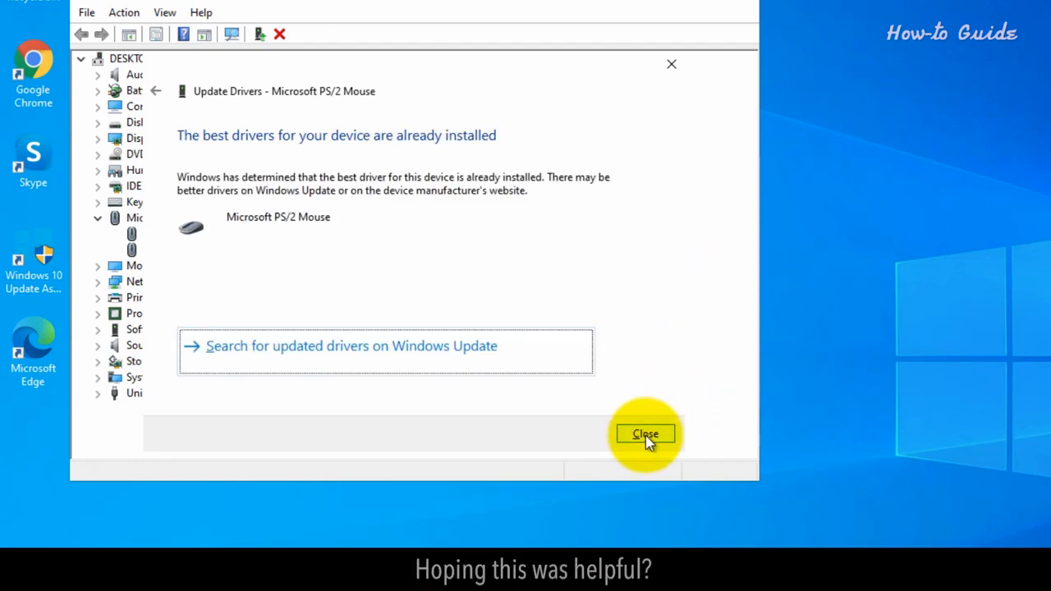
pyautogui.click(645, 433)
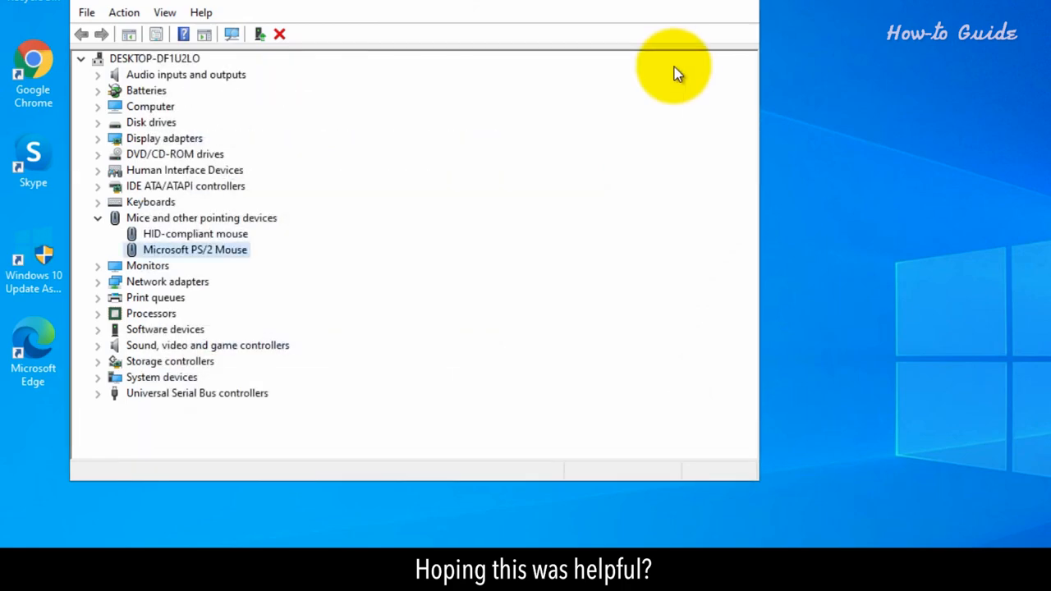
pyautogui.click(284, 33)
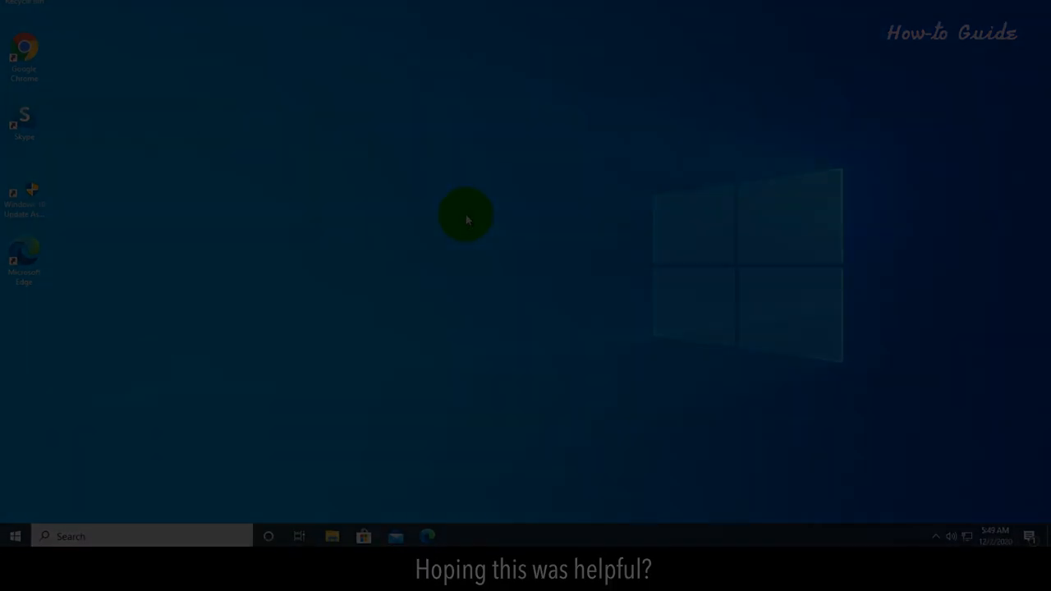